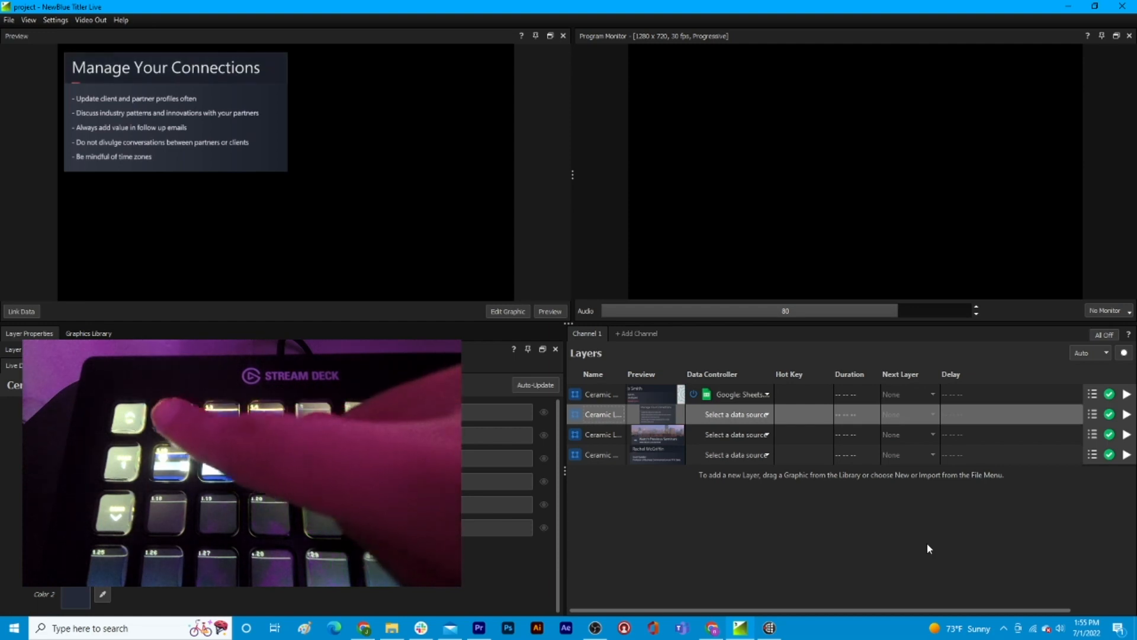
Open the 'How to get Bitfocus Companion for Titler Live 5.3' article and scroll through it.
left_click(1126, 415)
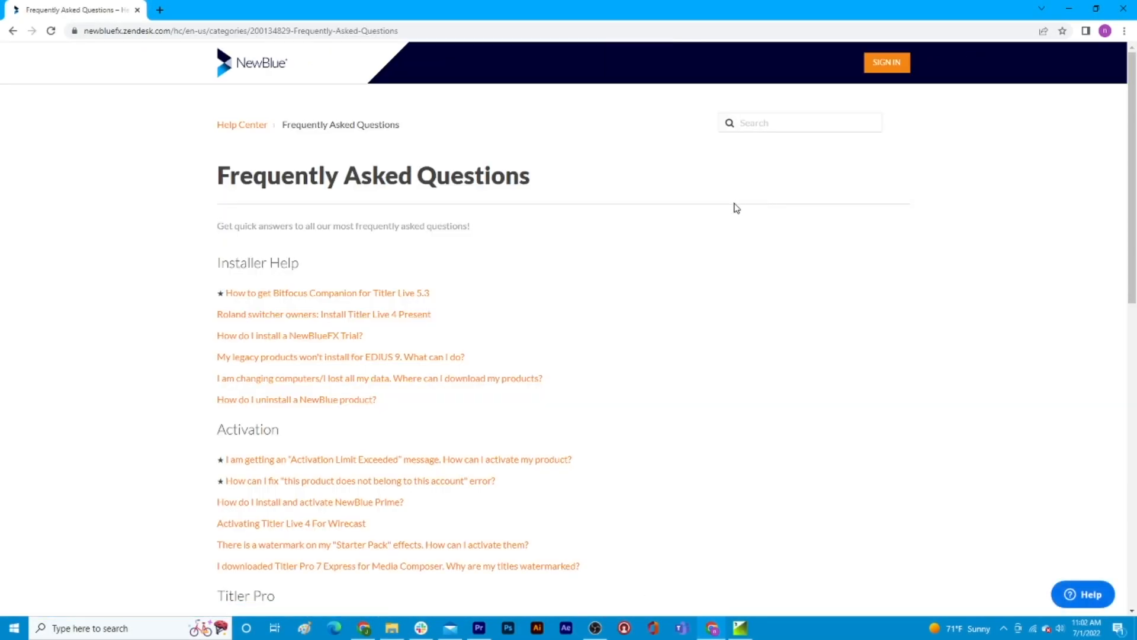
left_click(327, 293)
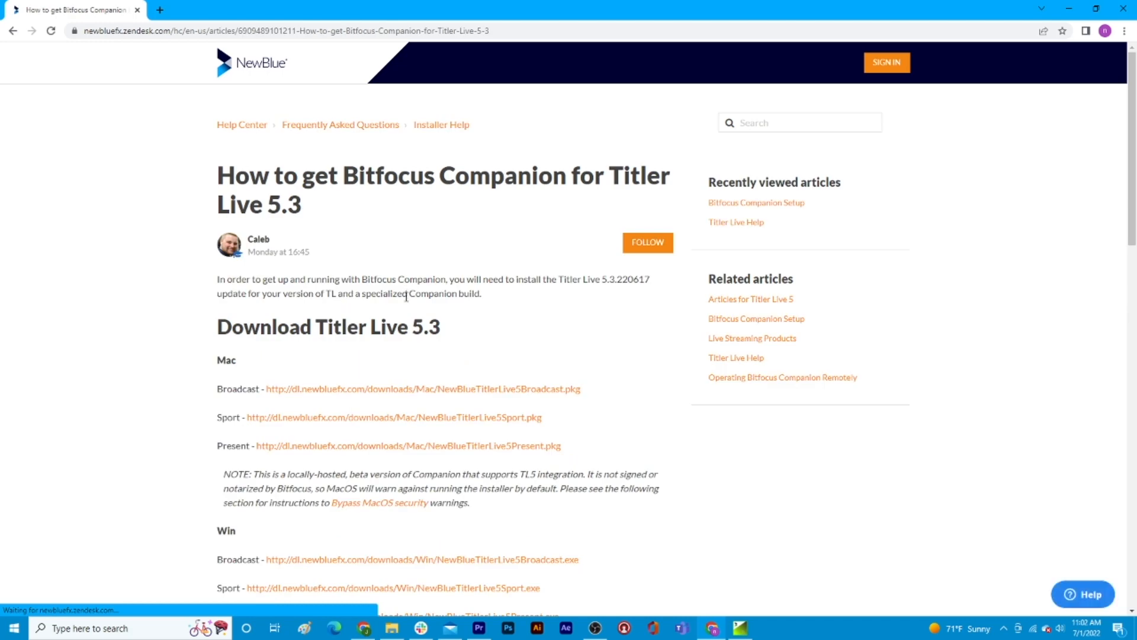
scroll("down", 3)
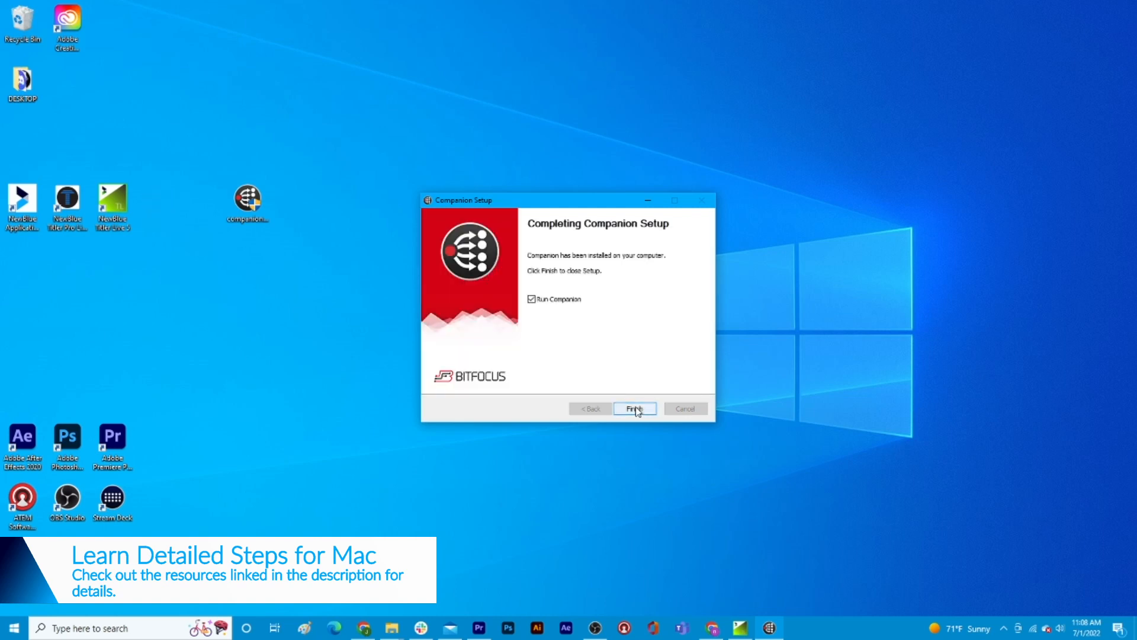
Finish the Companion Setup wizard with Run Companion checked.
left_click(634, 409)
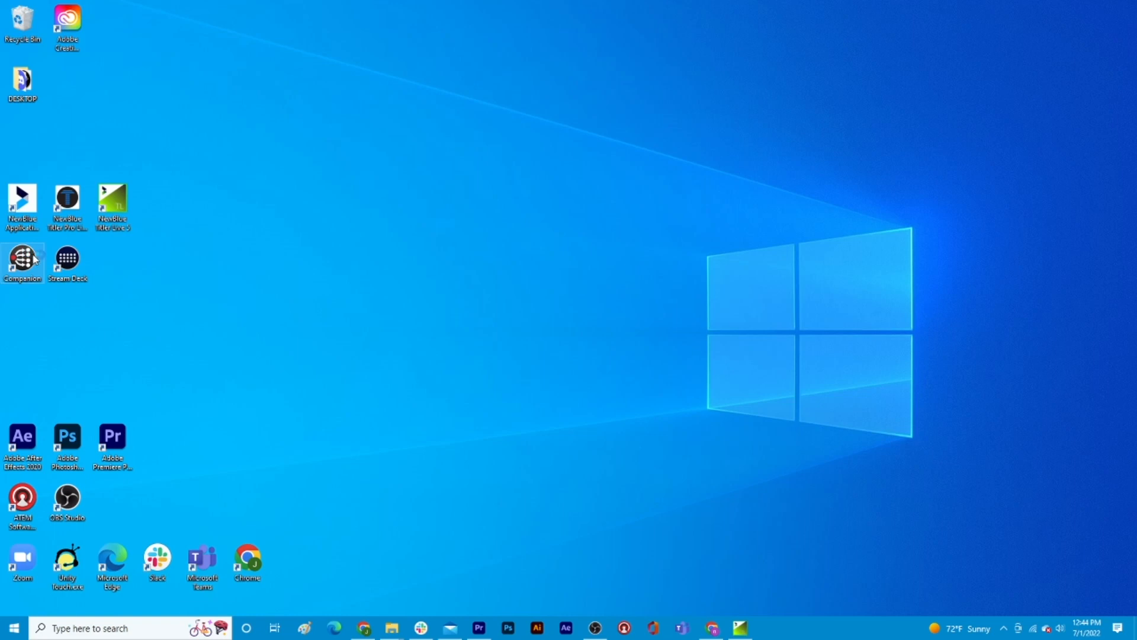
mouse_move(22, 260)
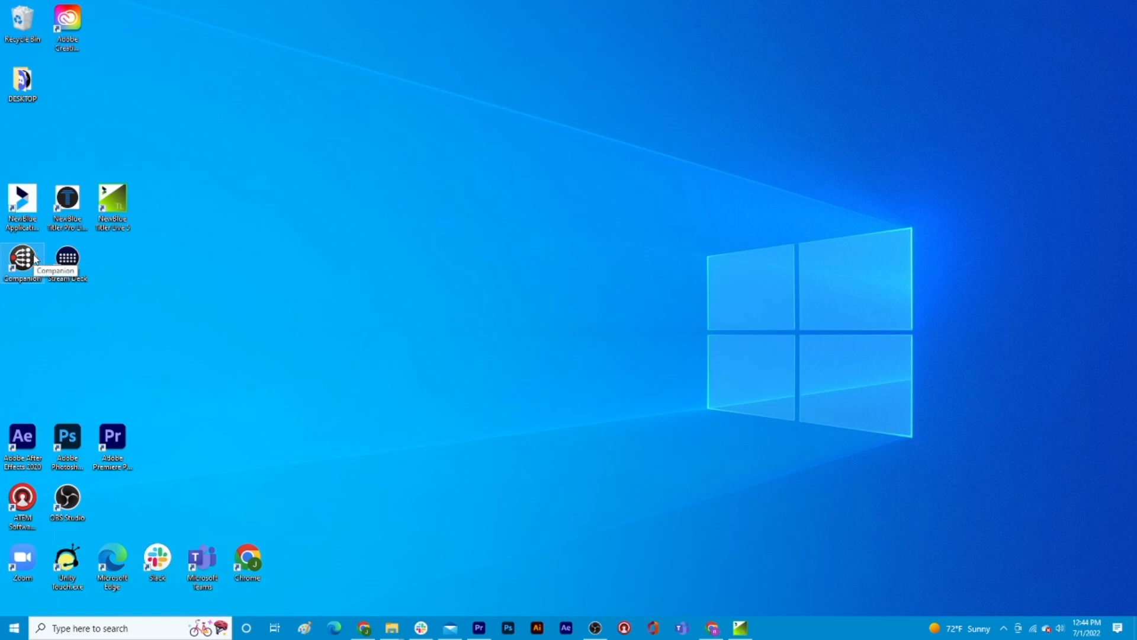
Start Companion, serve it on the Wi-Fi interface 192.168.0.45 and launch the admin GUI.
double_click(21, 264)
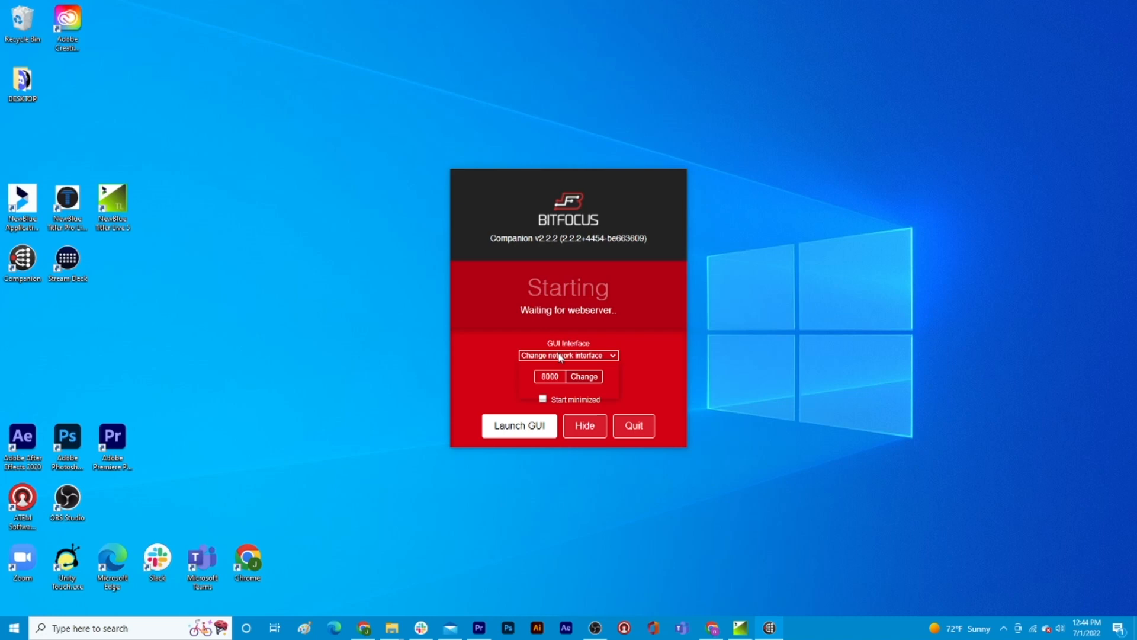
left_click(567, 354)
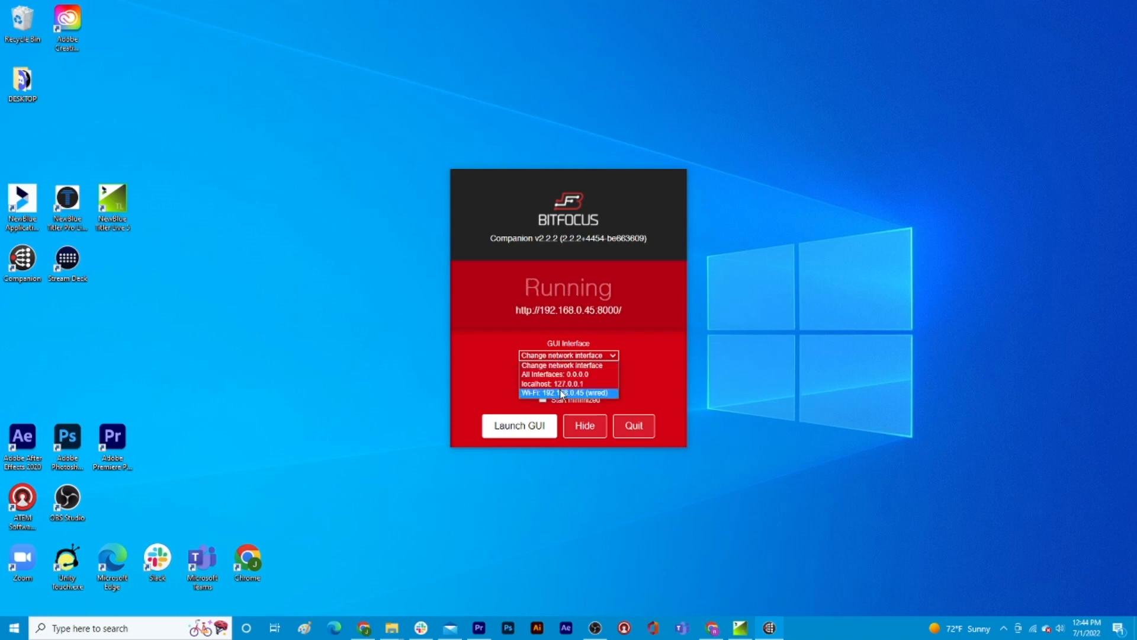
left_click(567, 393)
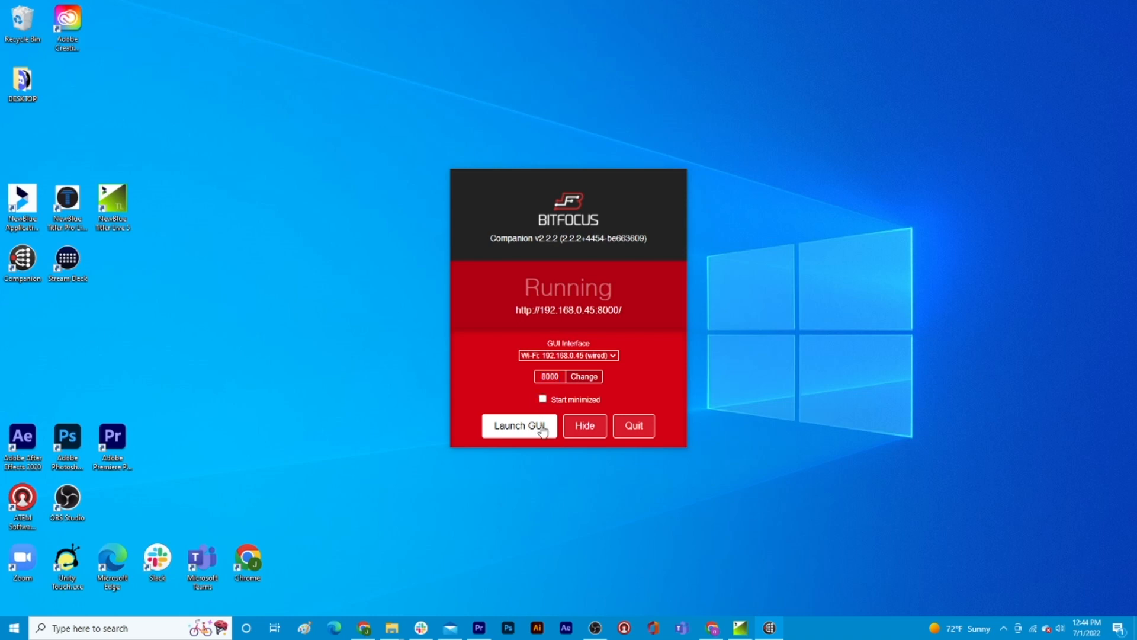
left_click(519, 425)
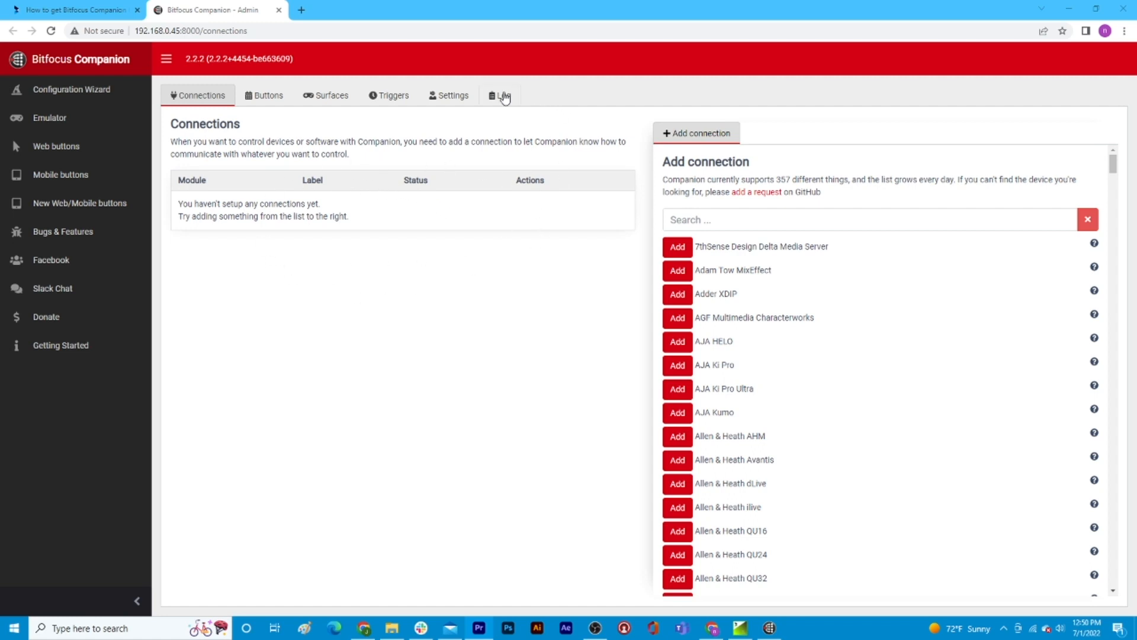
mouse_move(65, 153)
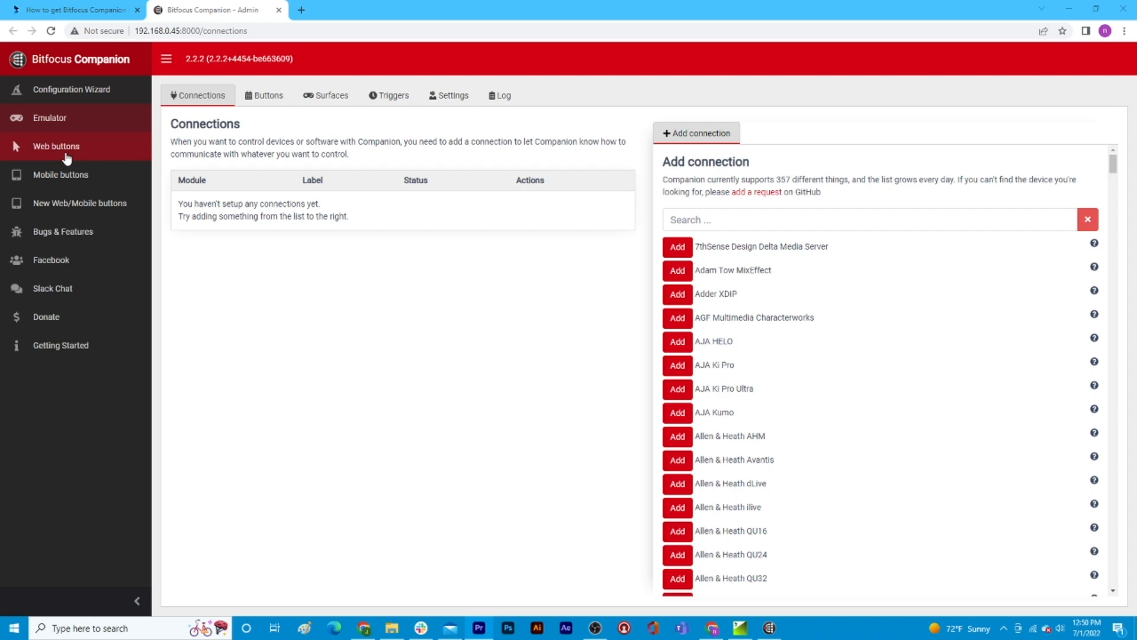
mouse_move(172, 367)
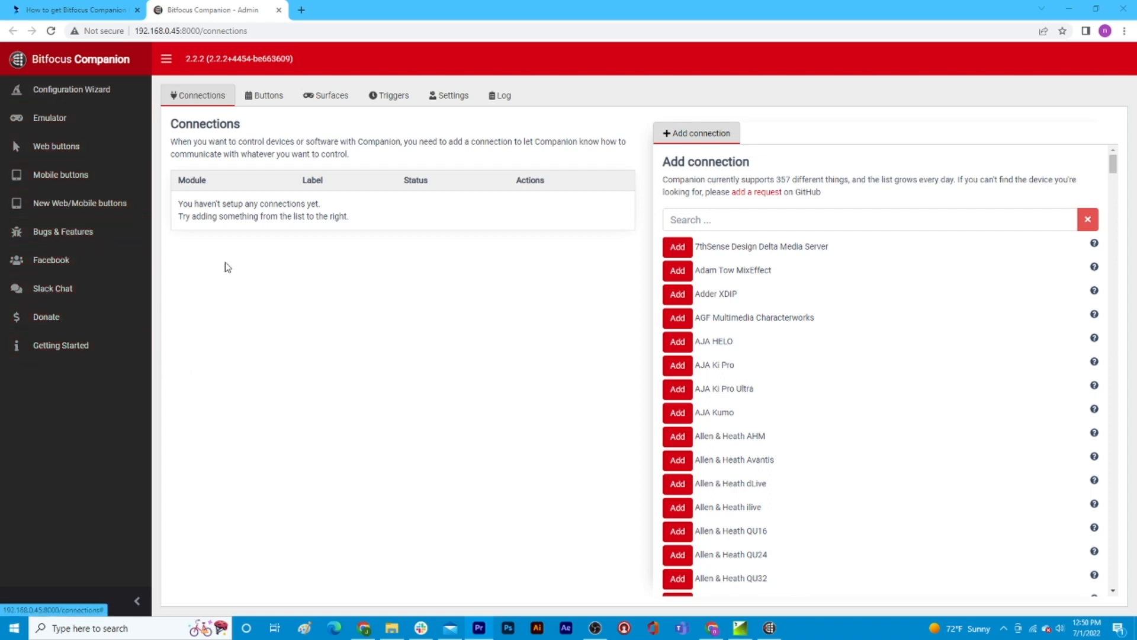
mouse_move(72, 89)
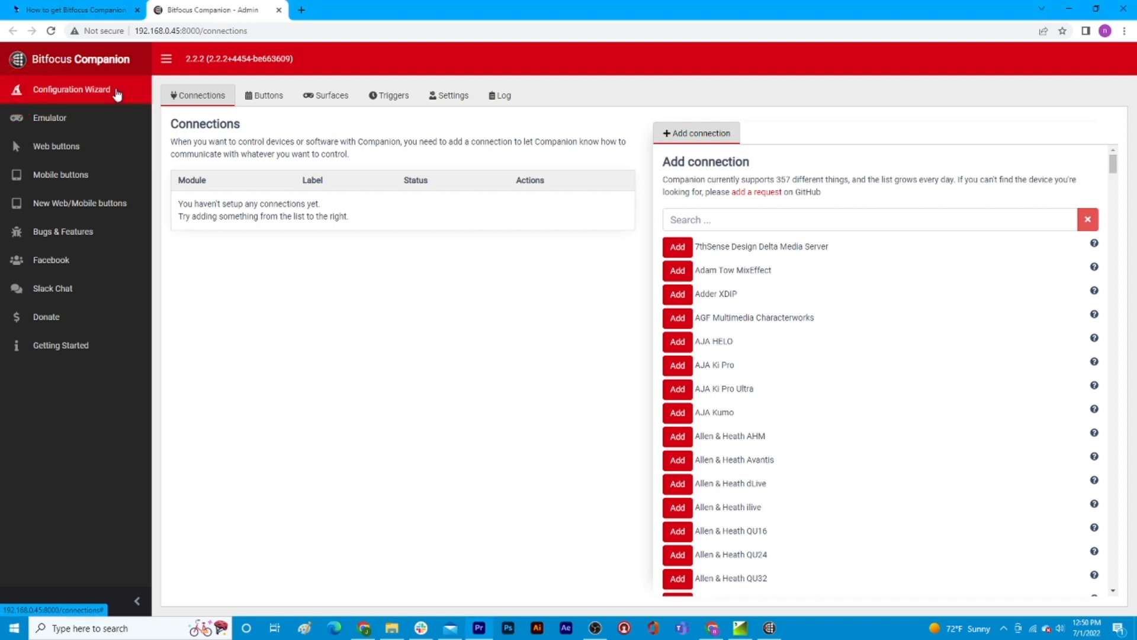
Step through the configuration wizard past USB surface detection and remote control services to Congratulations.
left_click(71, 89)
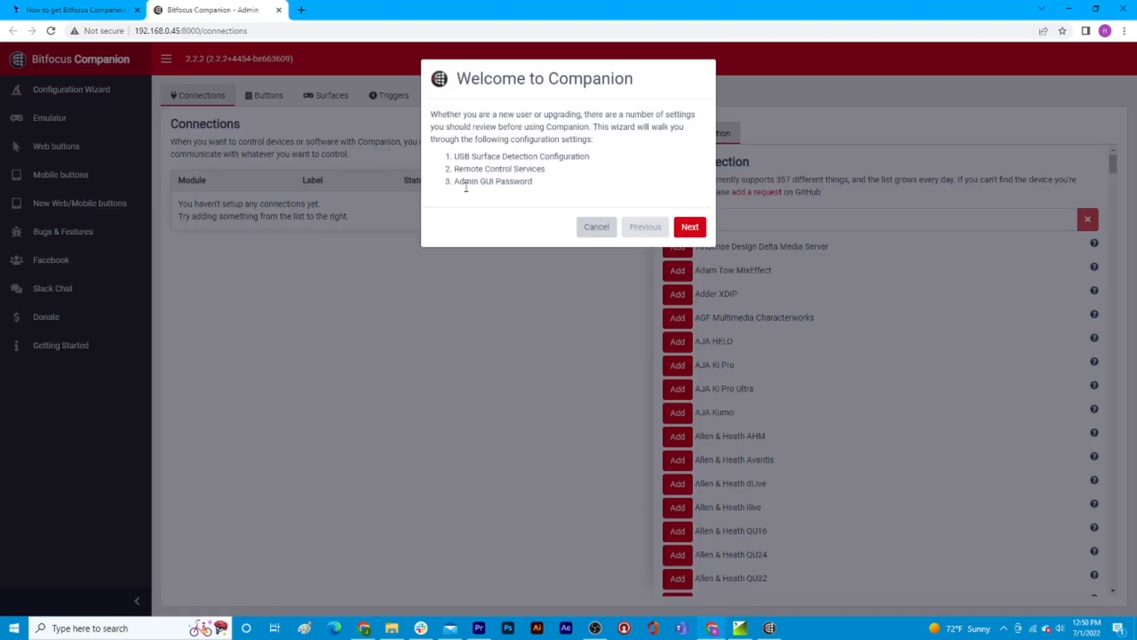
left_click(688, 226)
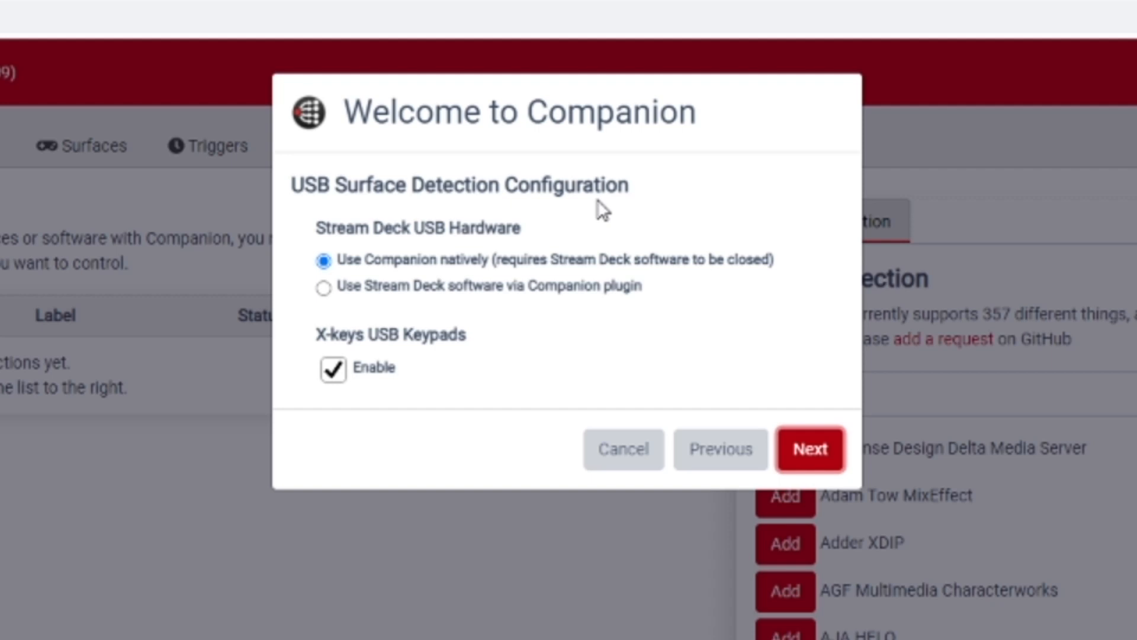
mouse_move(540, 215)
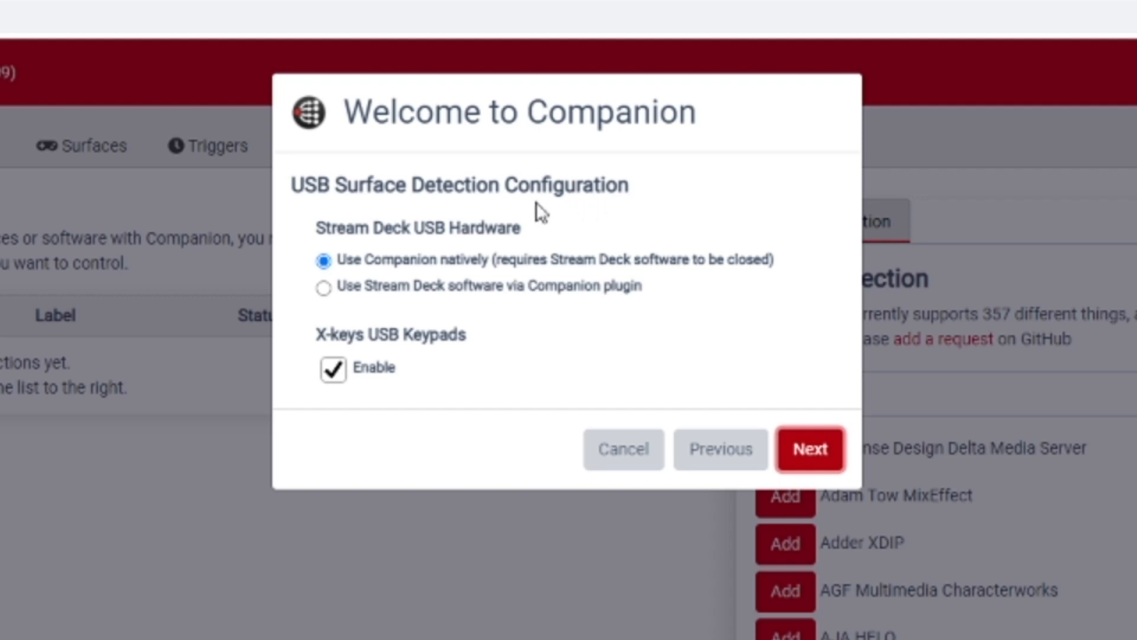
mouse_move(588, 276)
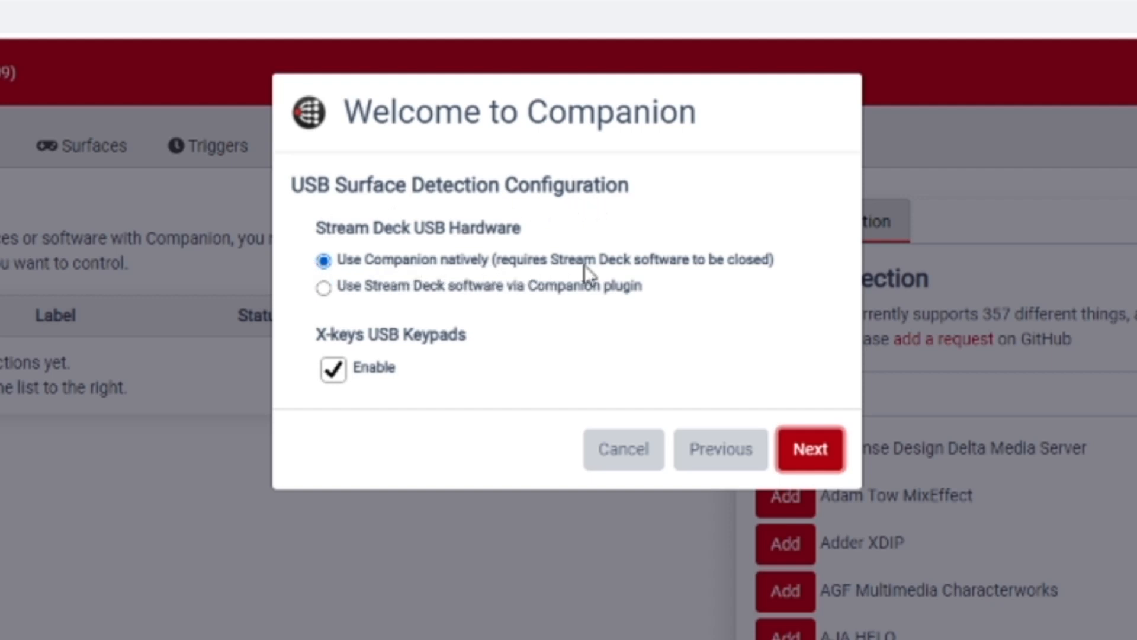
mouse_move(366, 279)
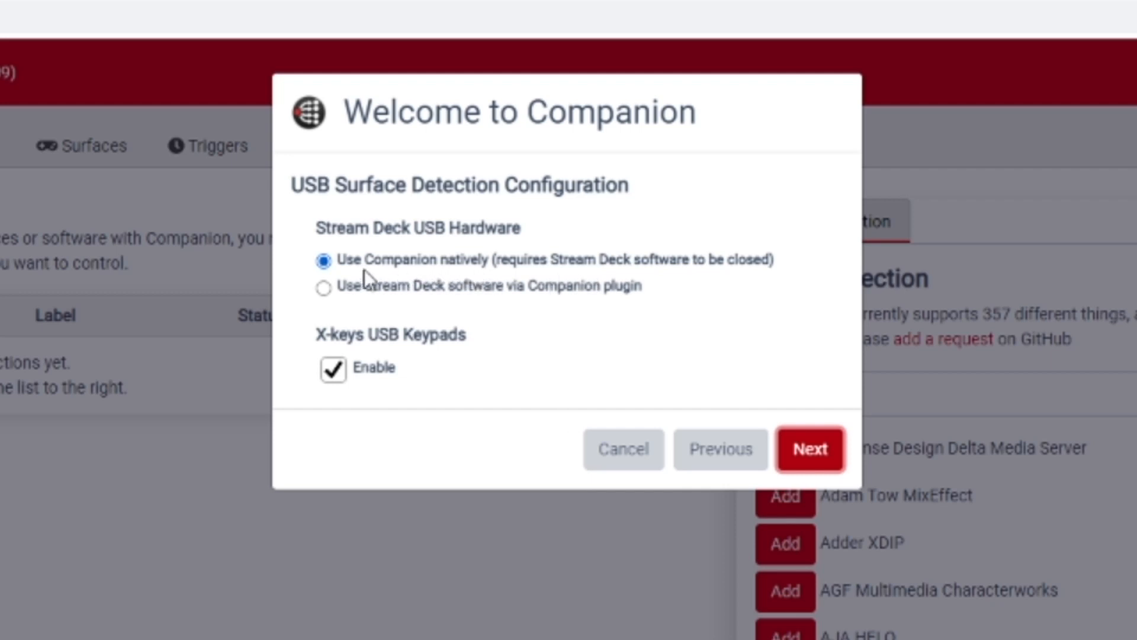
mouse_move(751, 276)
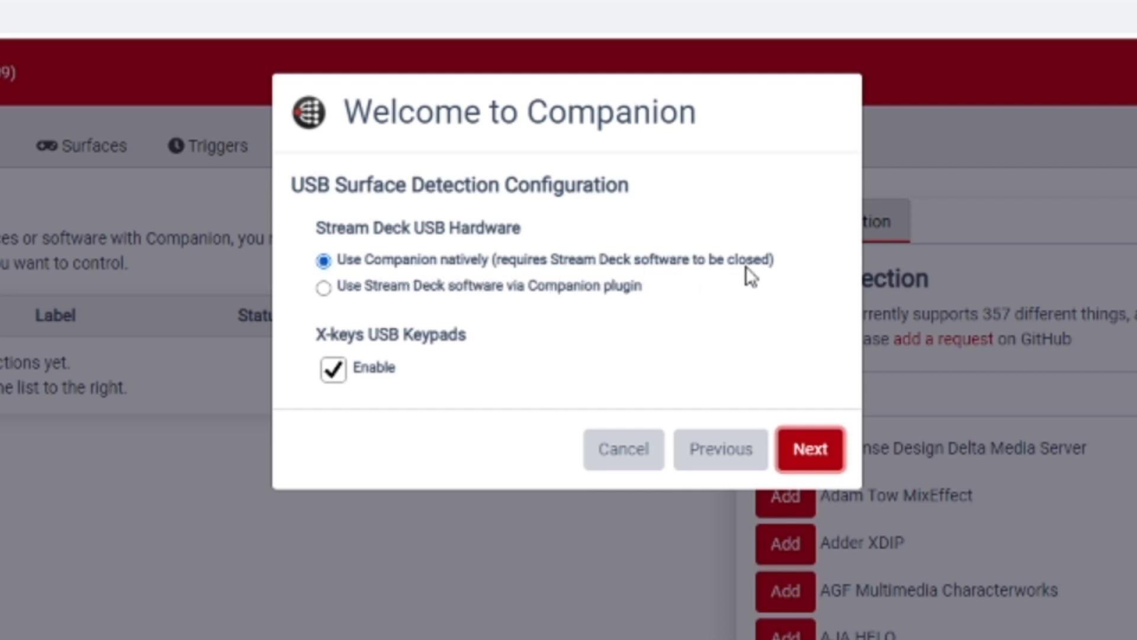
mouse_move(760, 276)
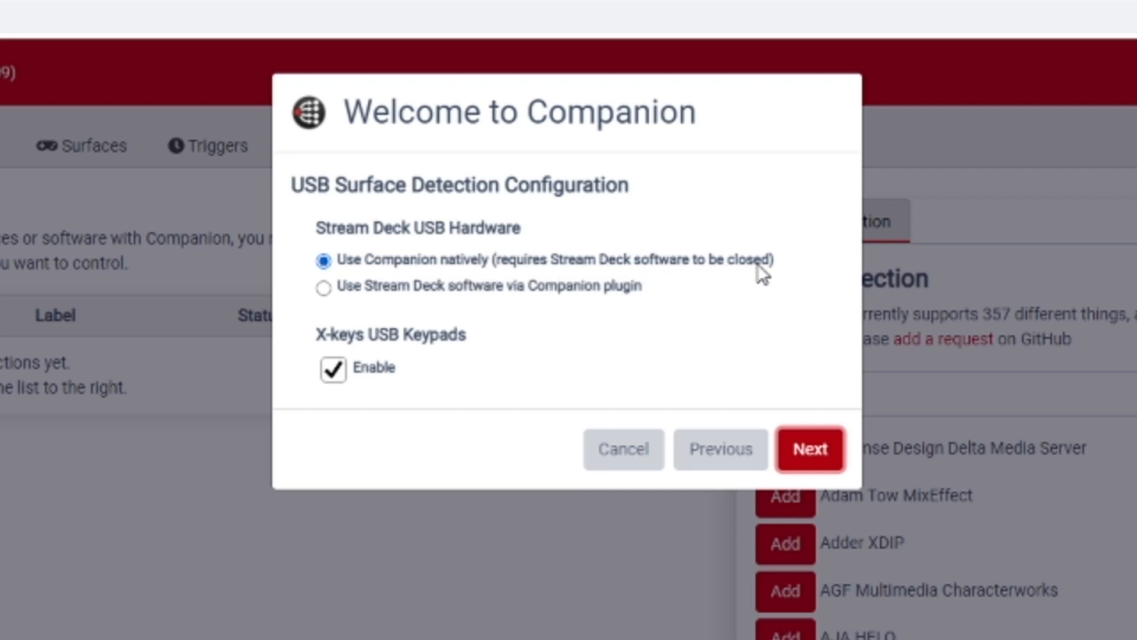
left_click(810, 449)
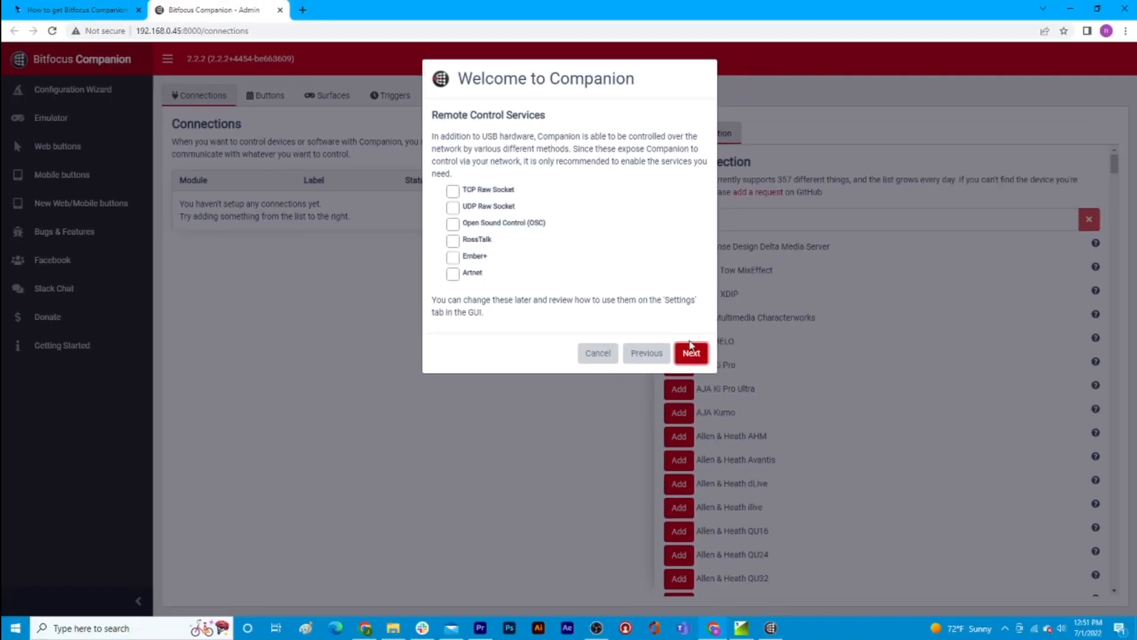
left_click(689, 353)
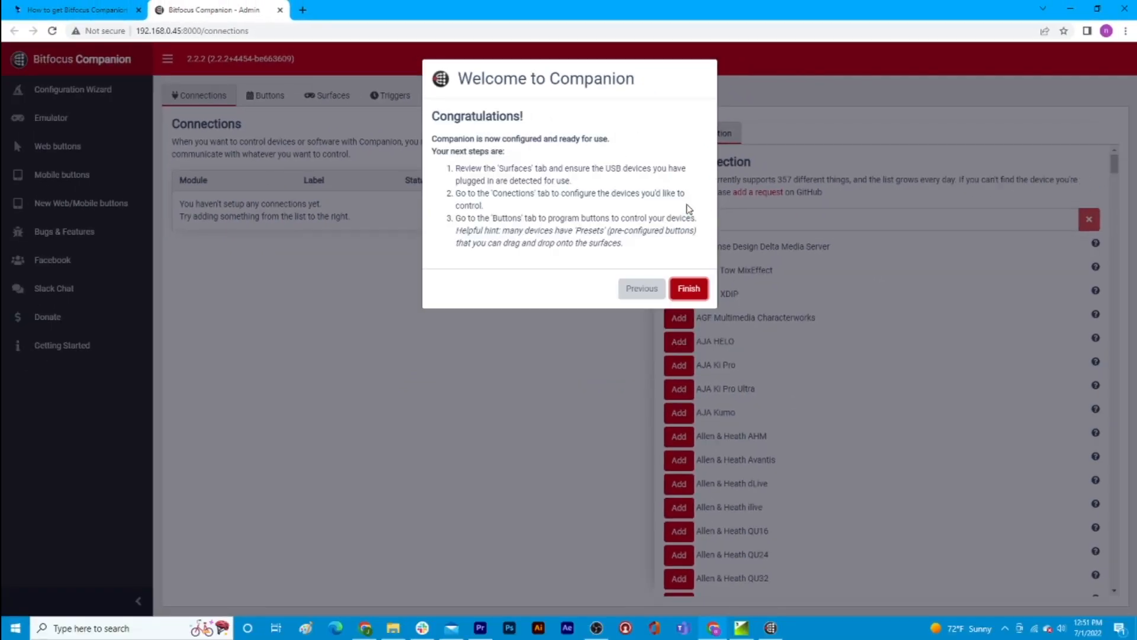
Close the wizard, search 'titler live' and add the NewBlue Titler Live connection with OK status.
left_click(687, 288)
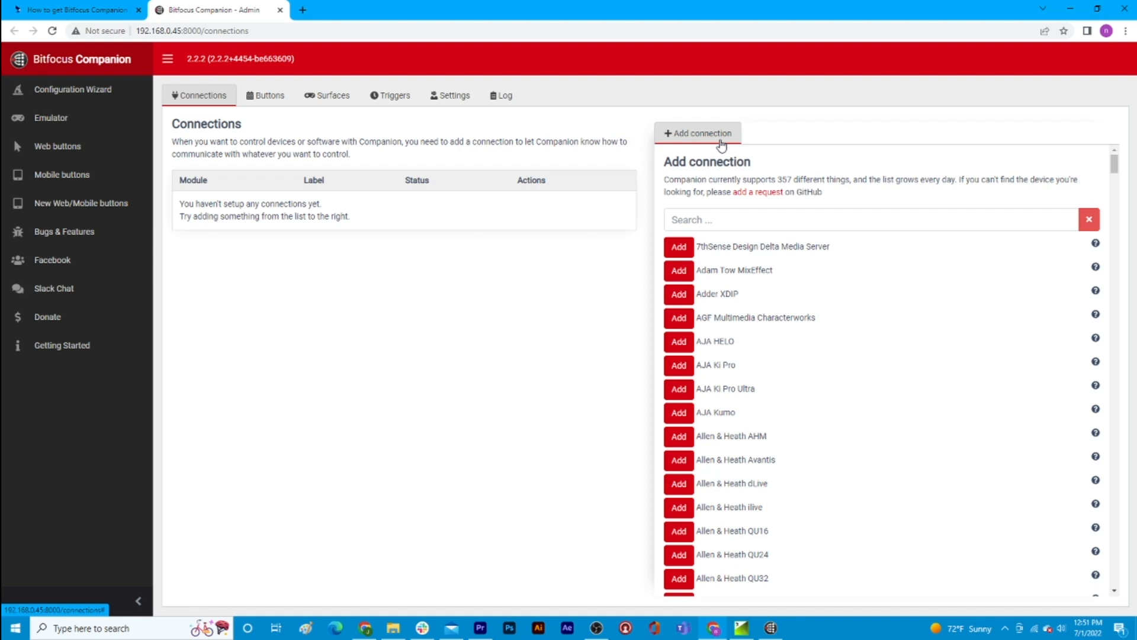
mouse_move(764, 203)
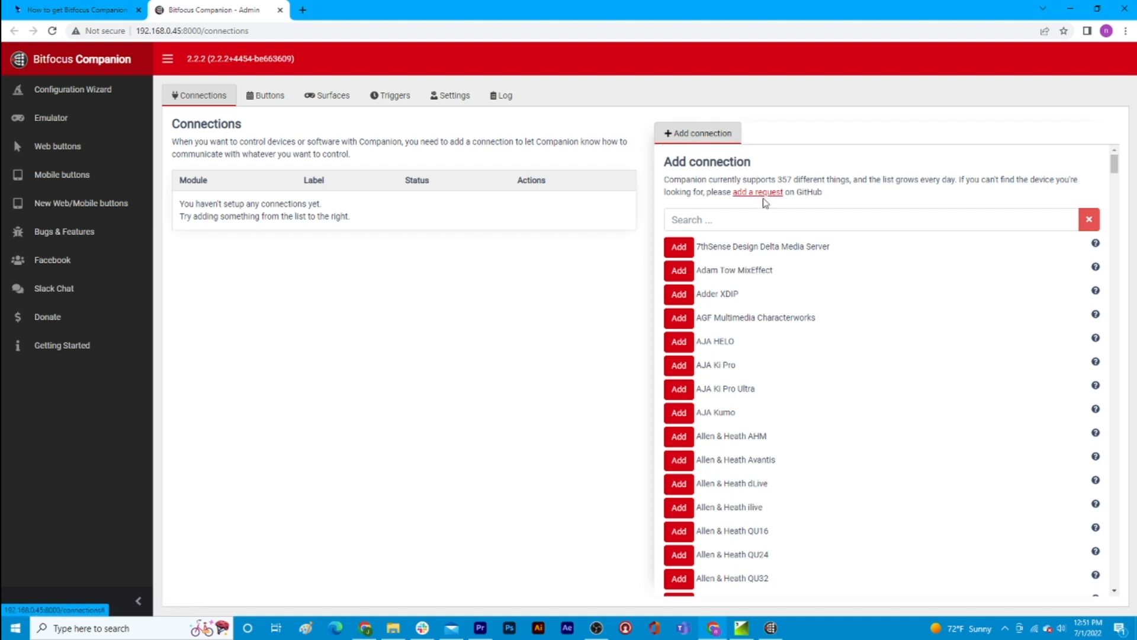
left_click(834, 219)
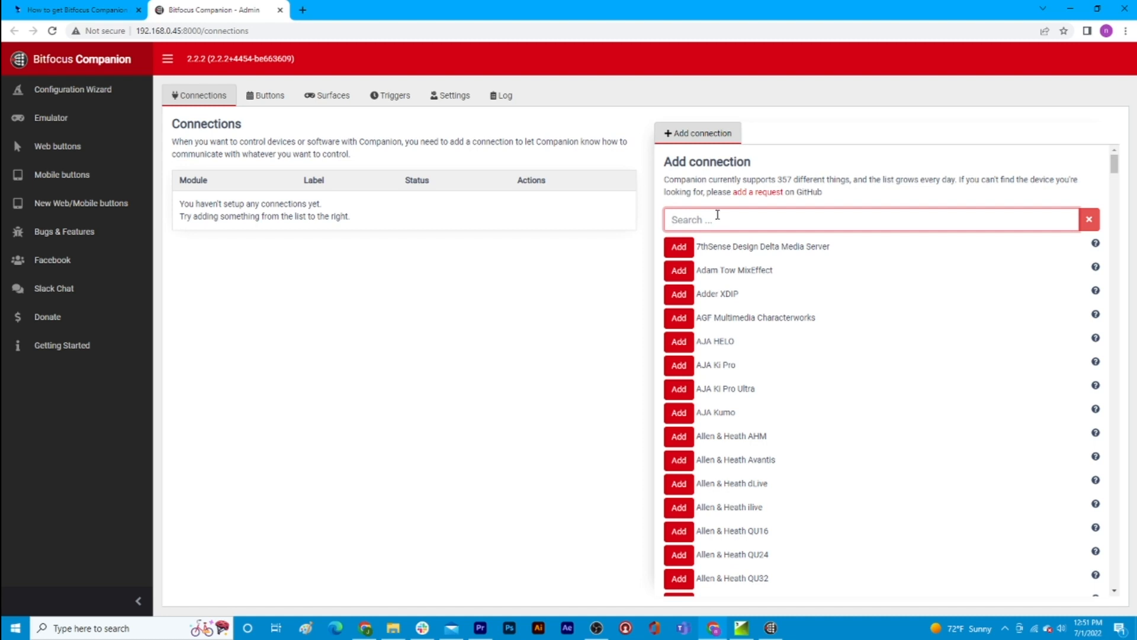
mouse_move(704, 480)
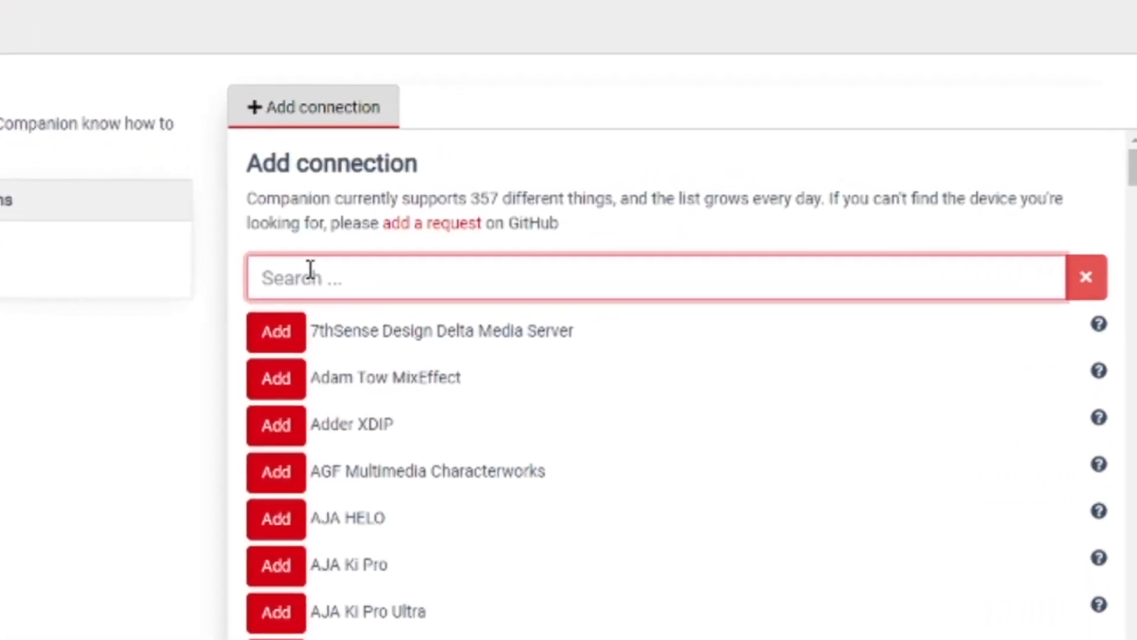
type("titler live")
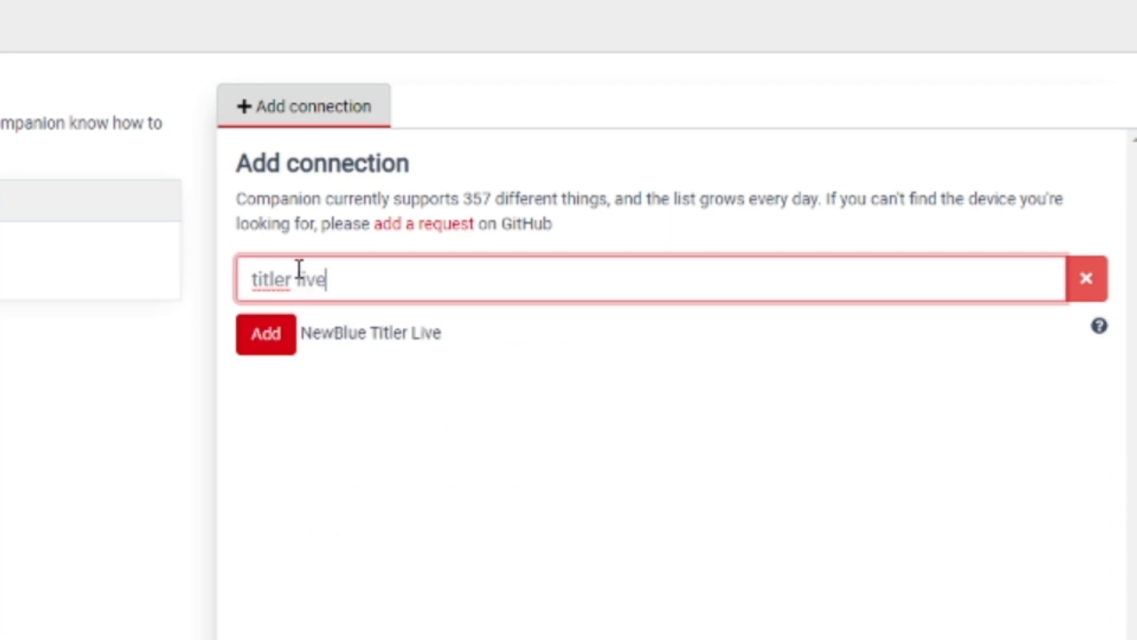
mouse_move(357, 342)
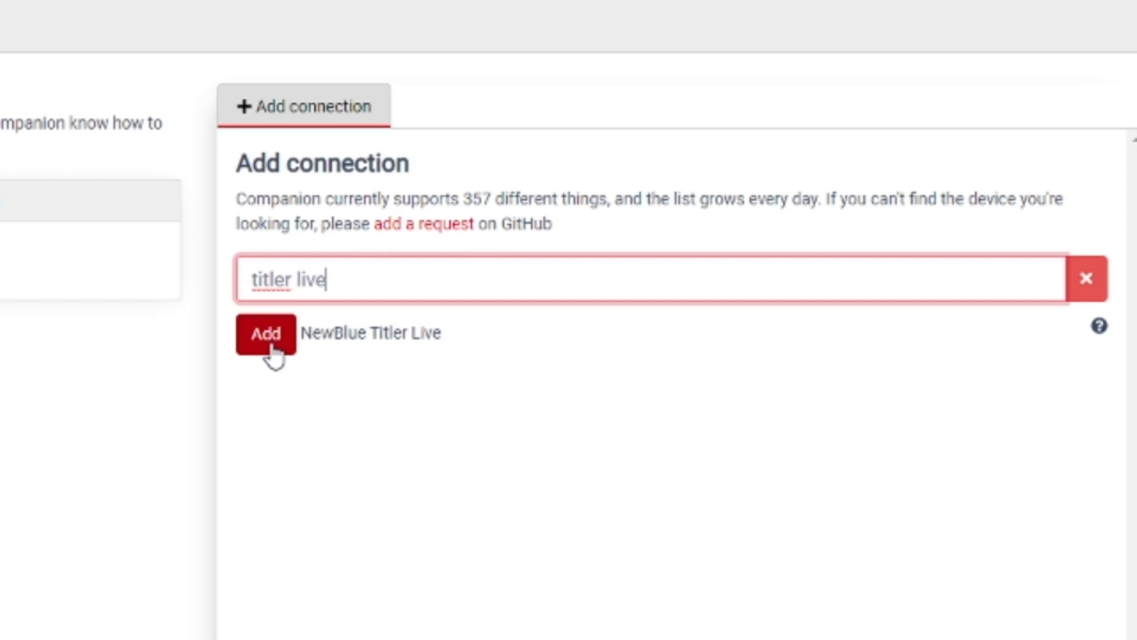
left_click(265, 334)
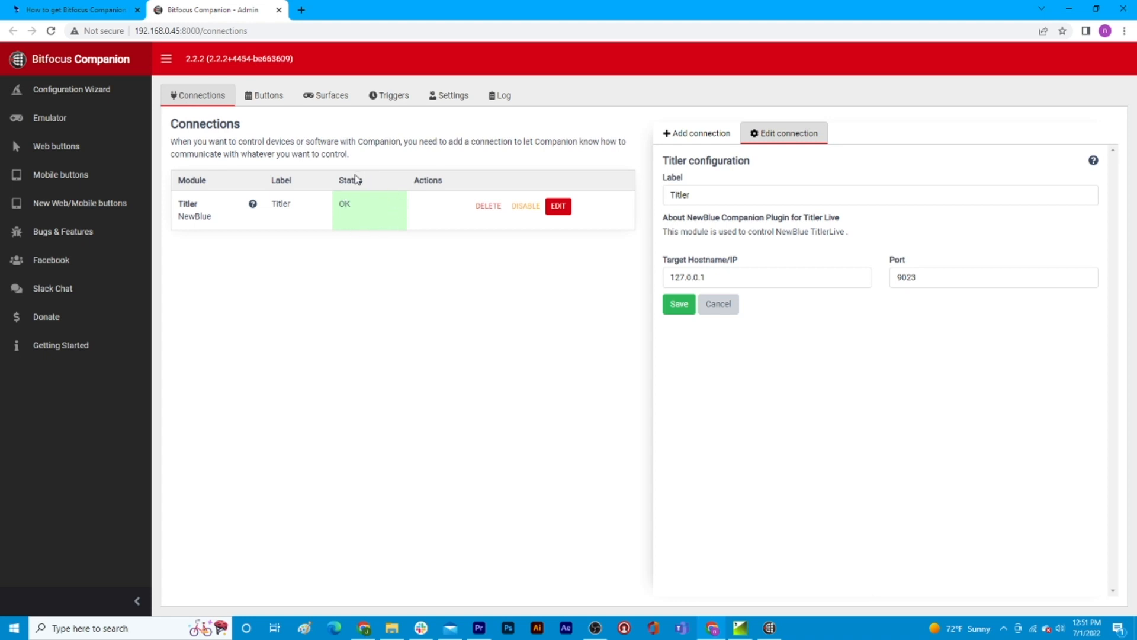
mouse_move(368, 220)
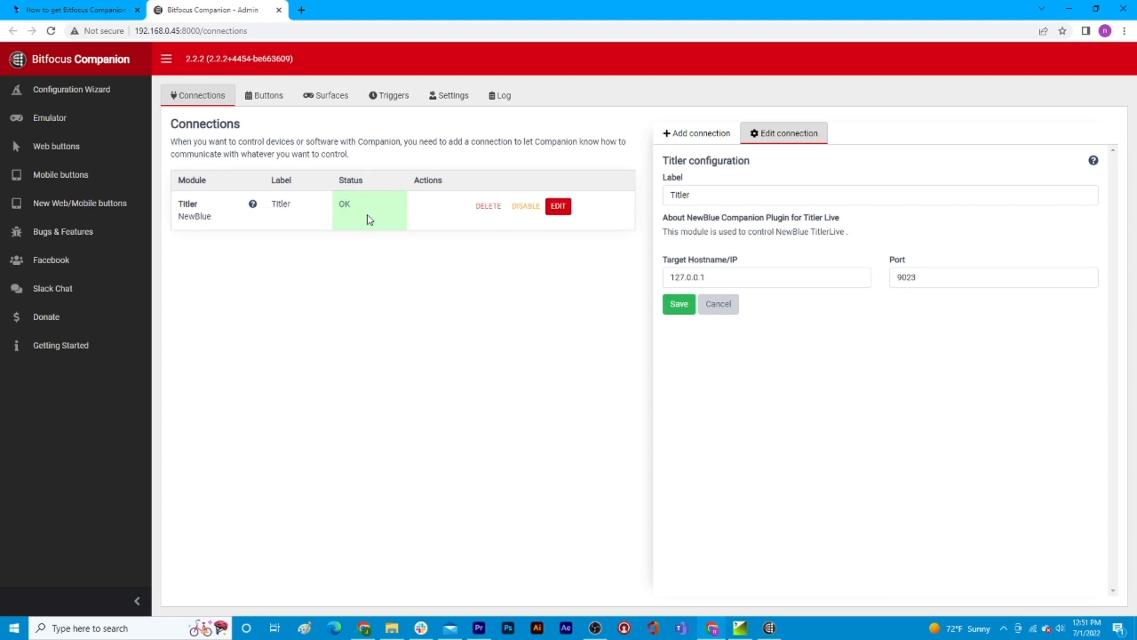
mouse_move(371, 215)
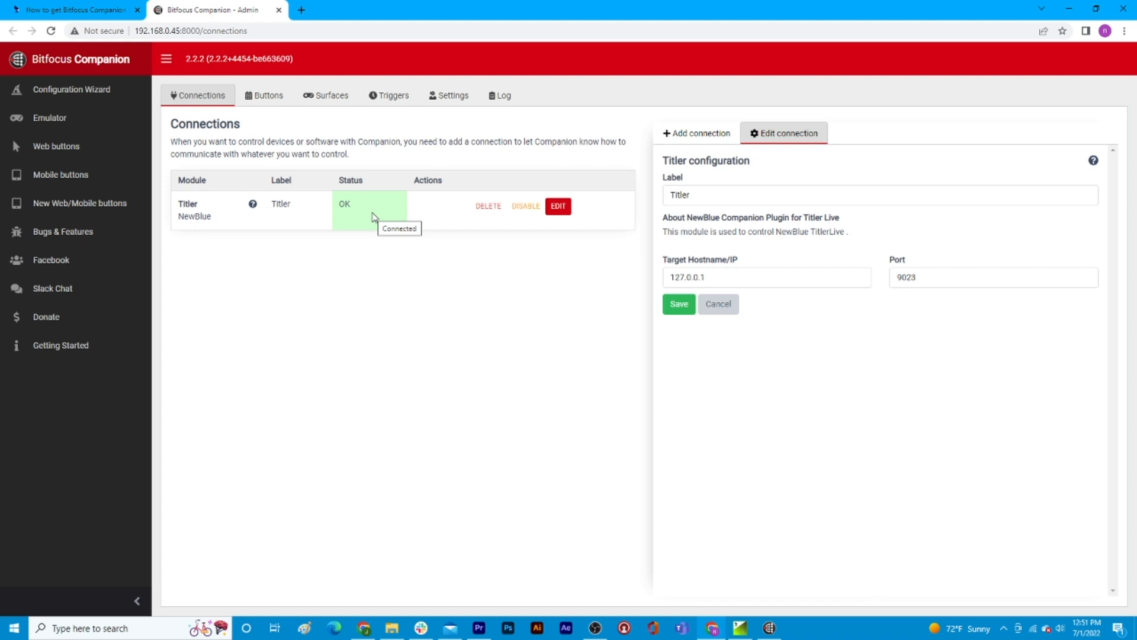
mouse_move(371, 221)
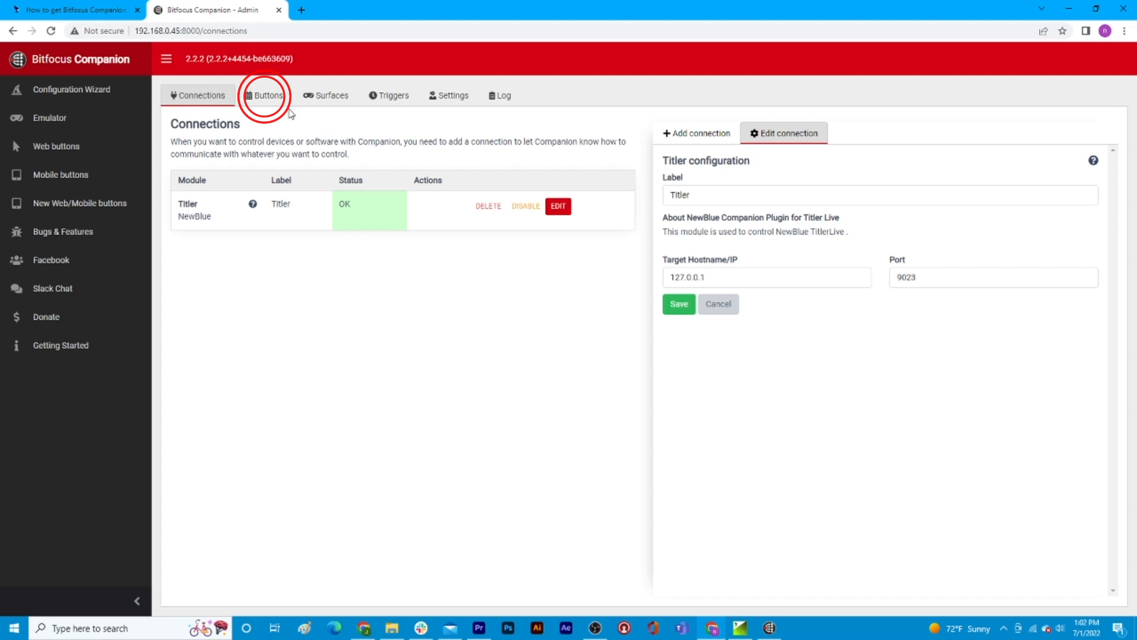
Go to the Buttons page and show the NewBlue Titler Live (Titler) preset categories.
left_click(265, 95)
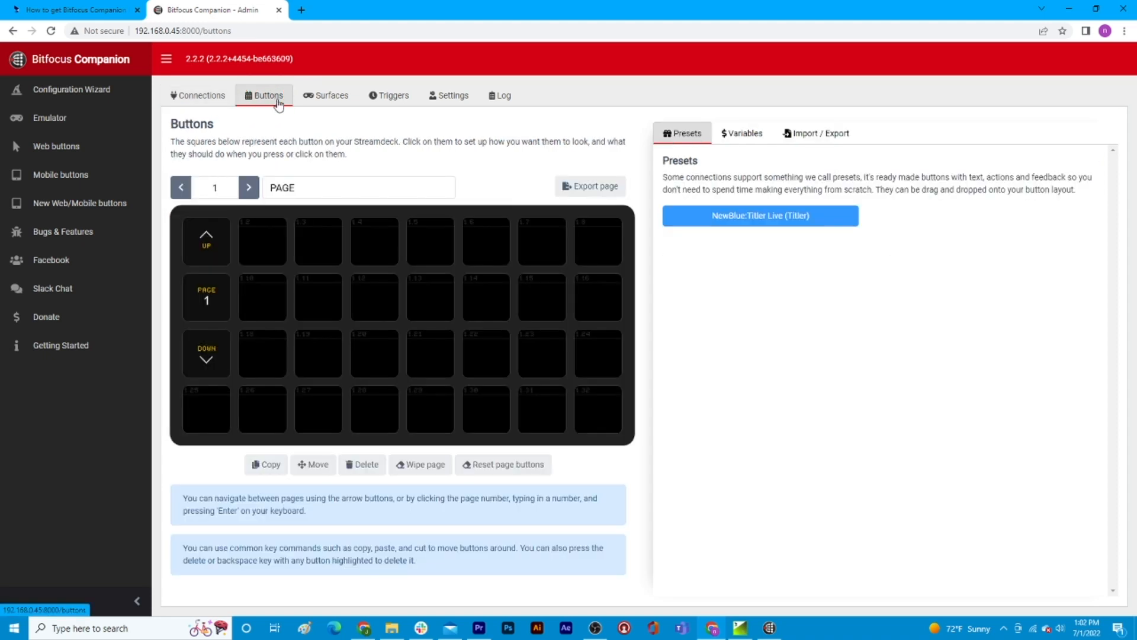
mouse_move(430, 407)
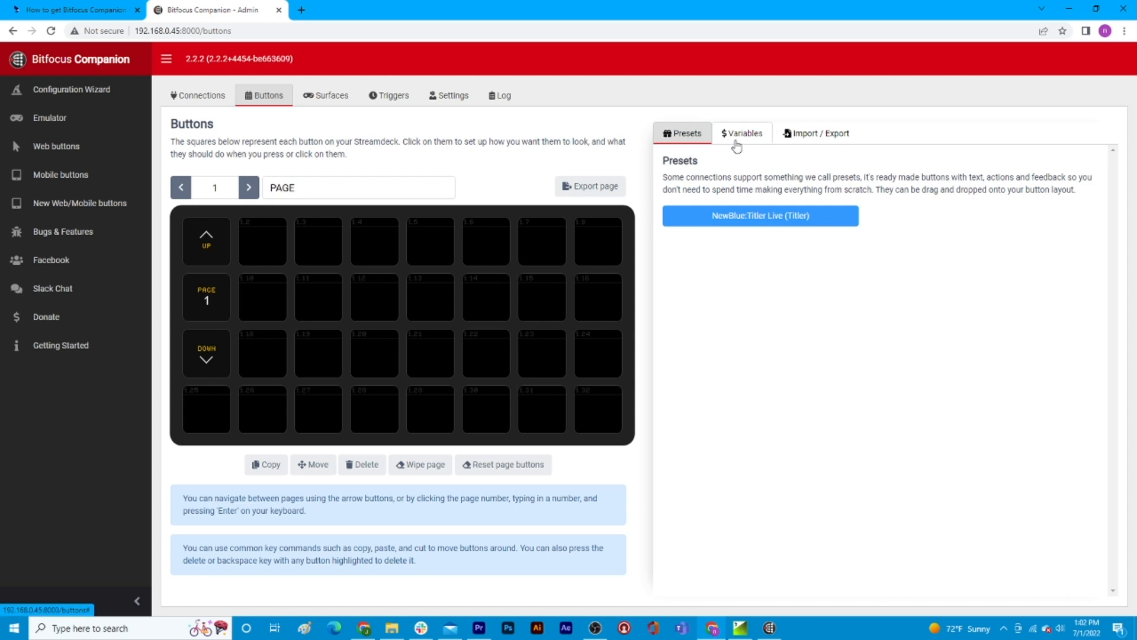
mouse_move(808, 144)
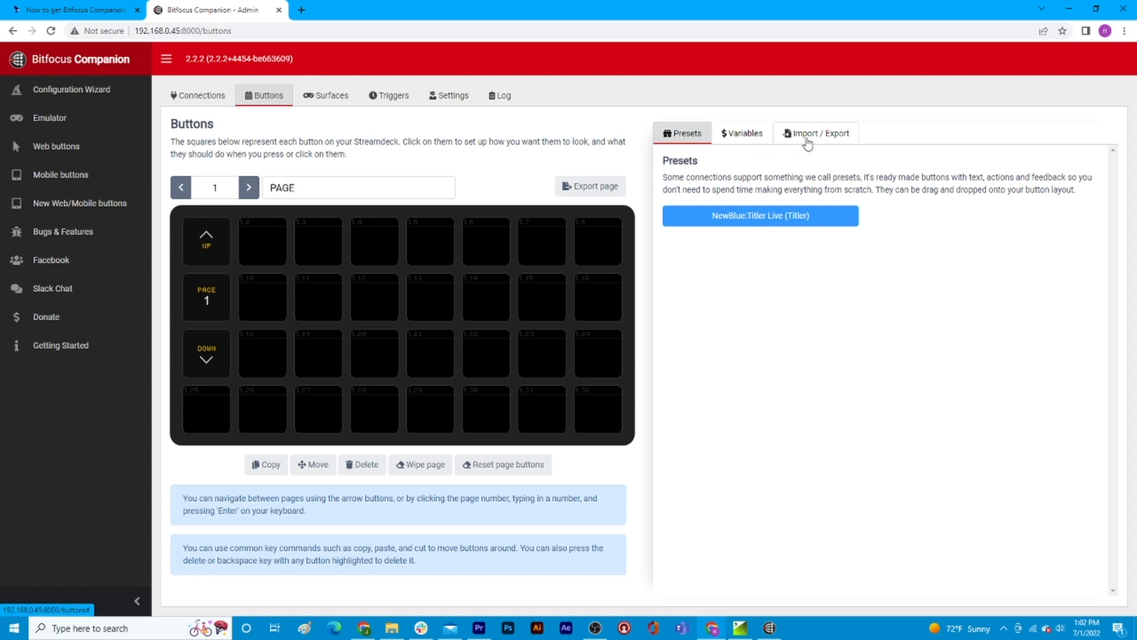
mouse_move(794, 205)
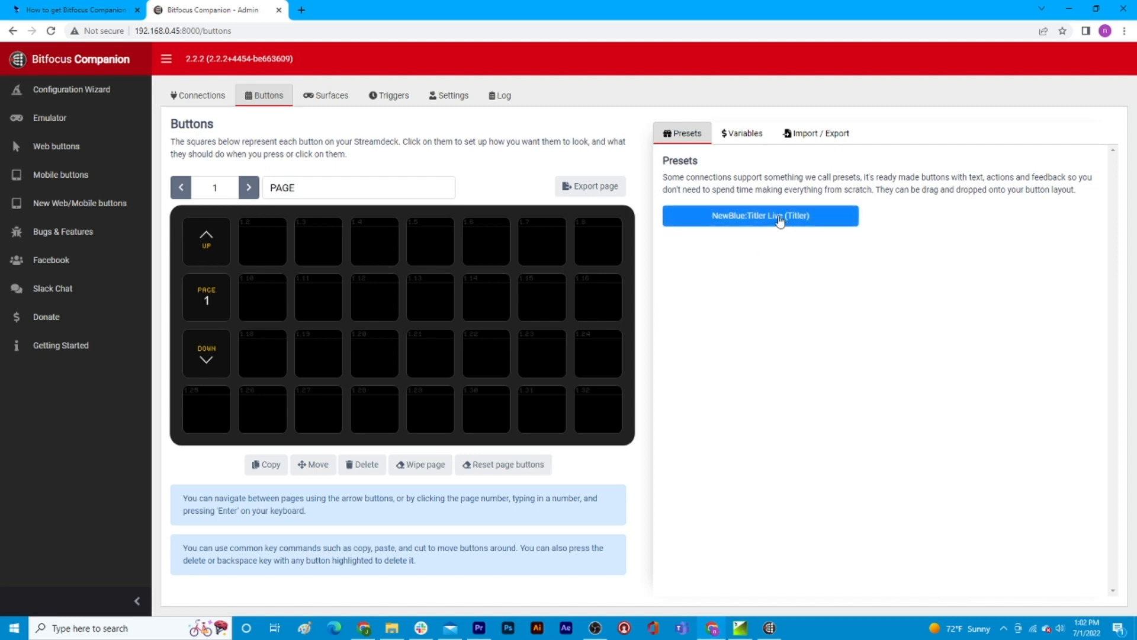
left_click(760, 215)
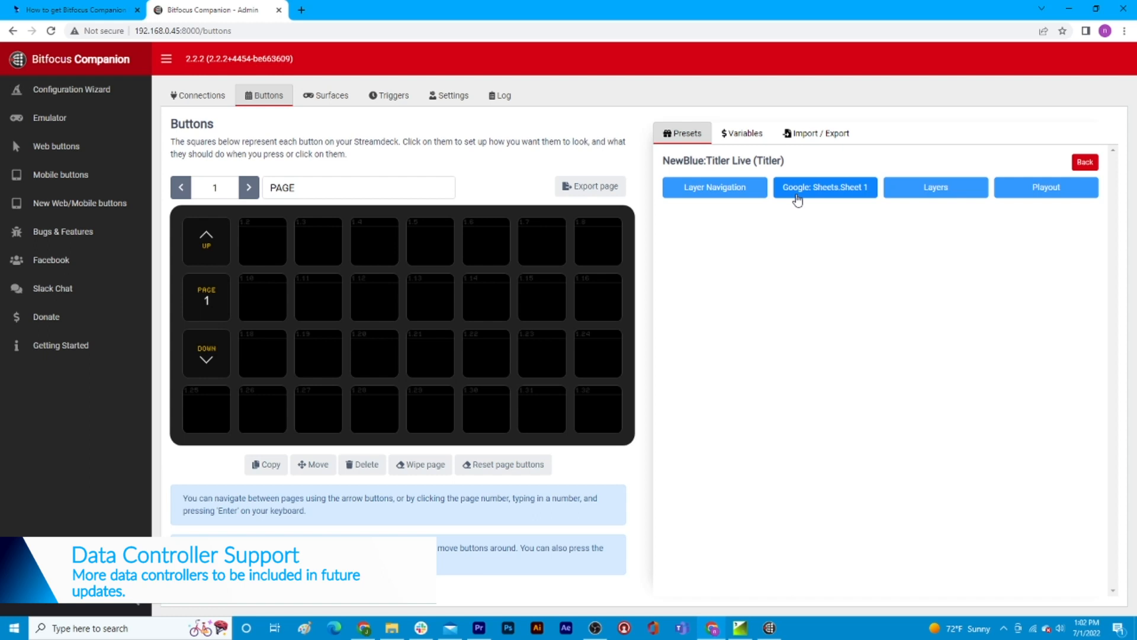
mouse_move(1045, 187)
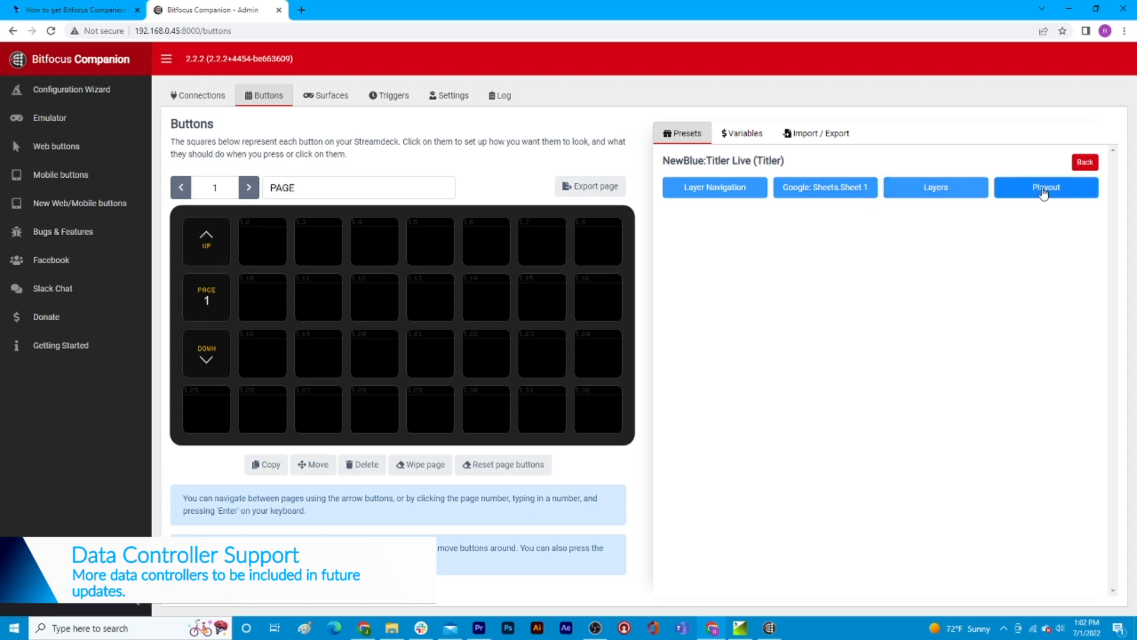
mouse_move(1023, 218)
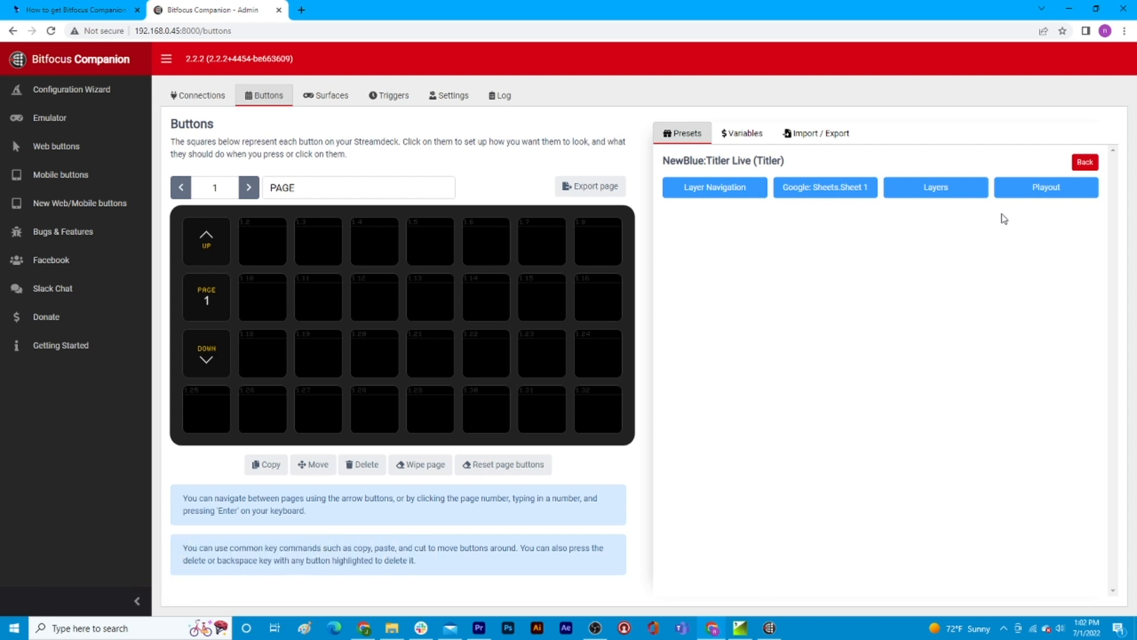
Drag a Layer Navigation preset onto the page 1 grid, then view the Surfaces page.
left_click(713, 188)
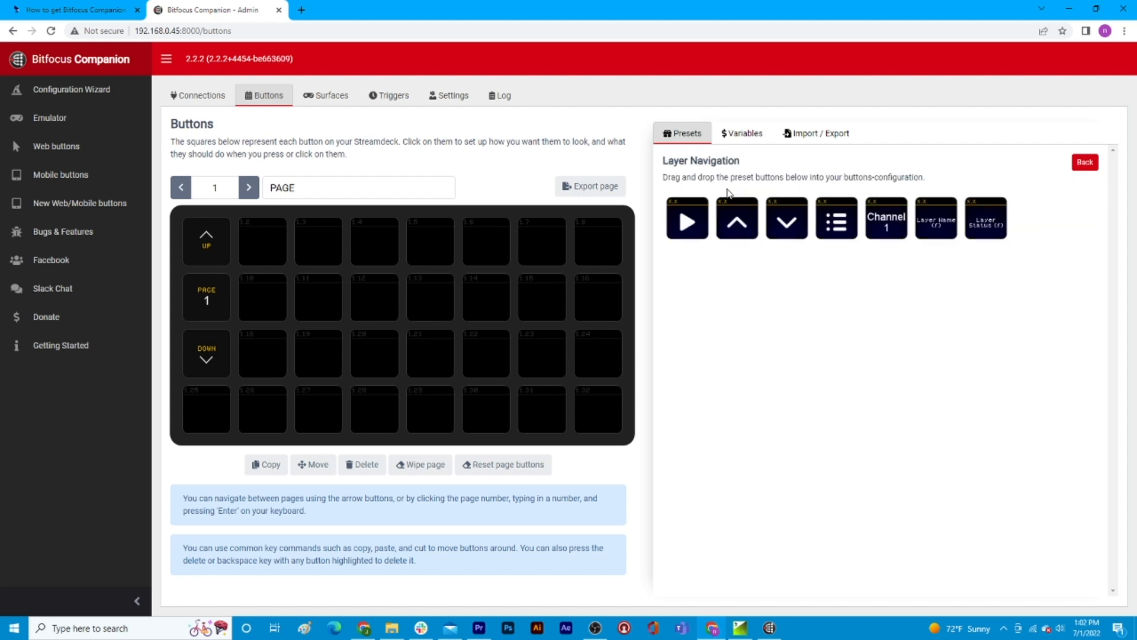
mouse_move(868, 224)
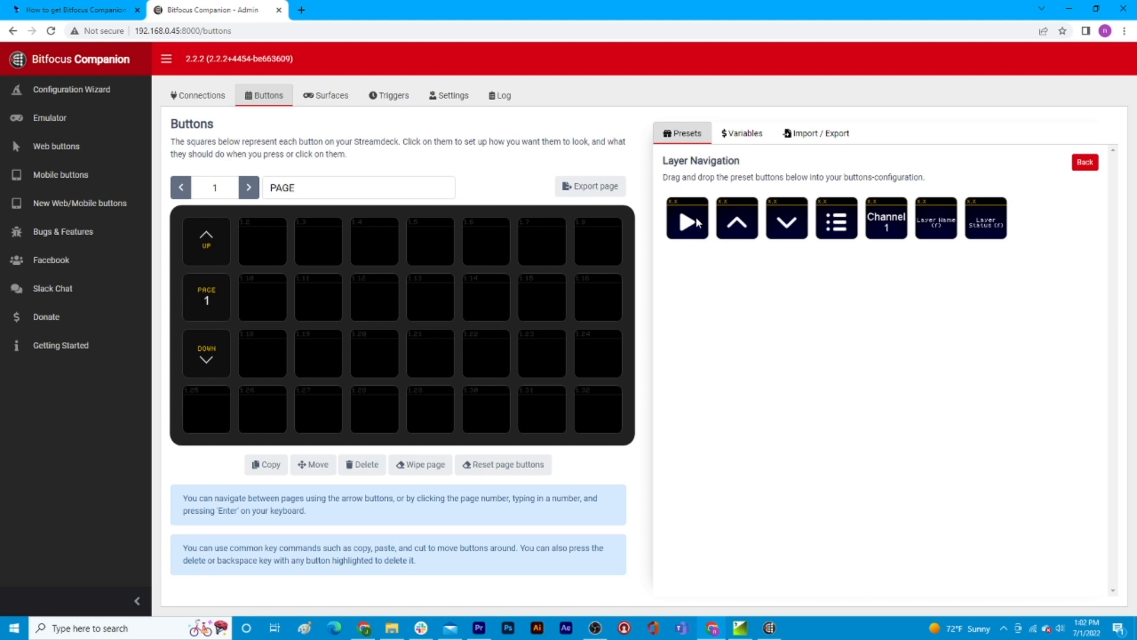
left_click_drag(687, 218, 261, 242)
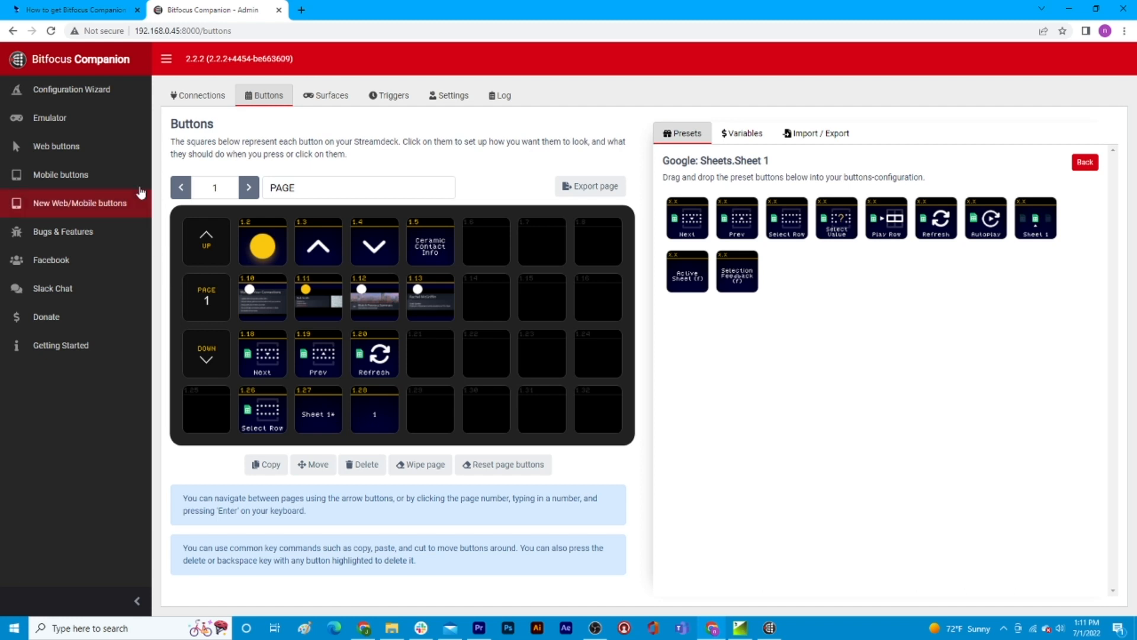
mouse_move(100, 211)
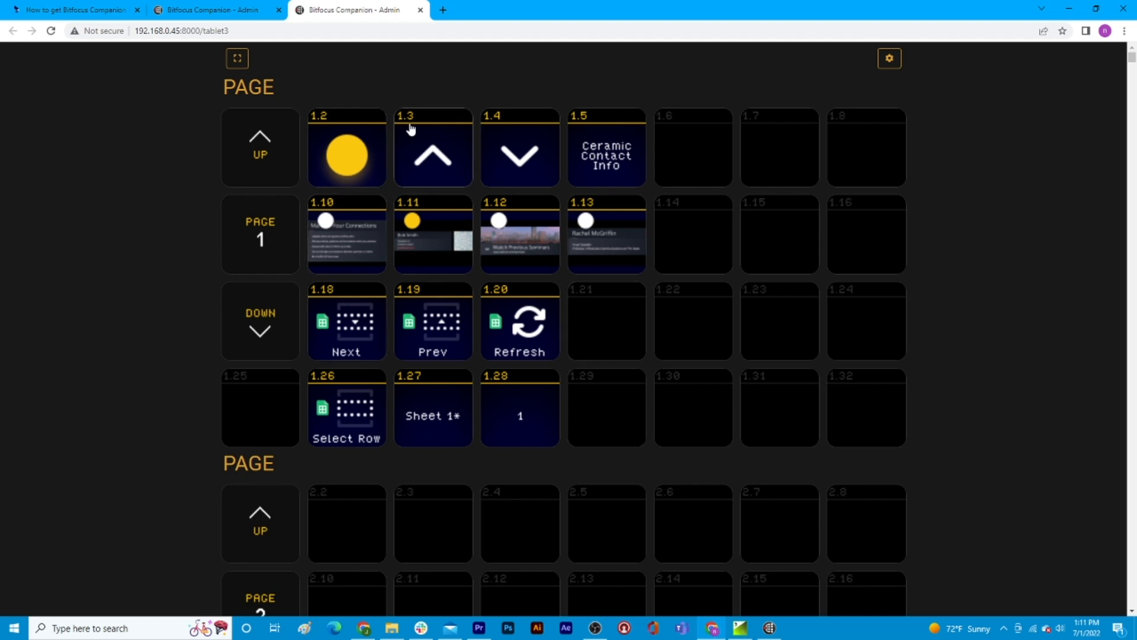
left_click(215, 10)
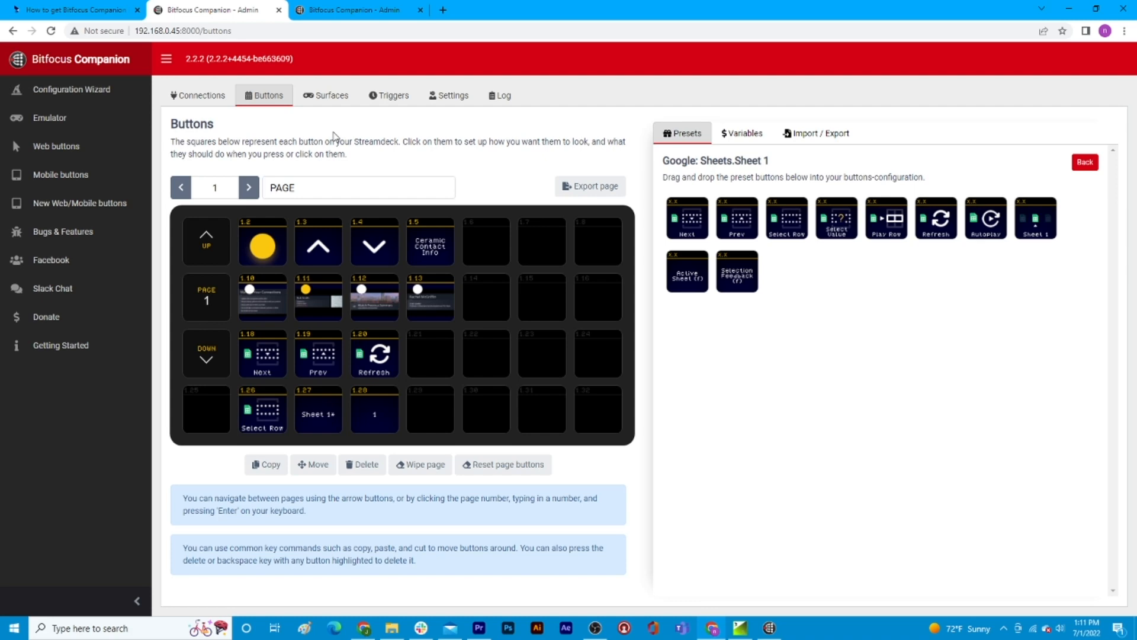
left_click(325, 95)
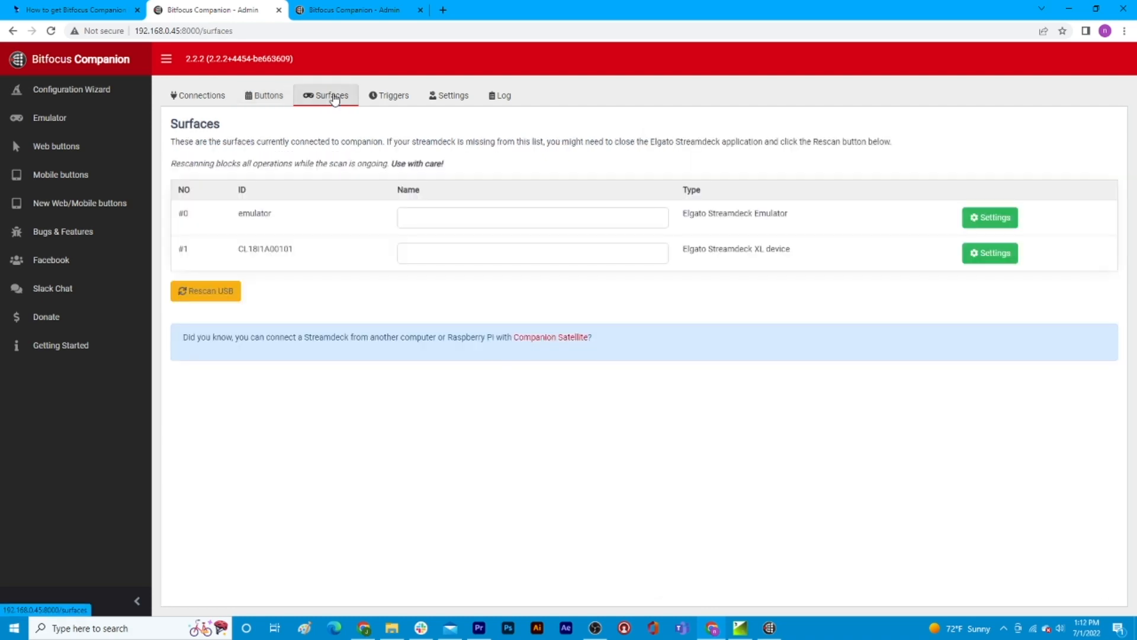
Rescan USB surfaces, return to Buttons and open the Layers preset category.
left_click(205, 291)
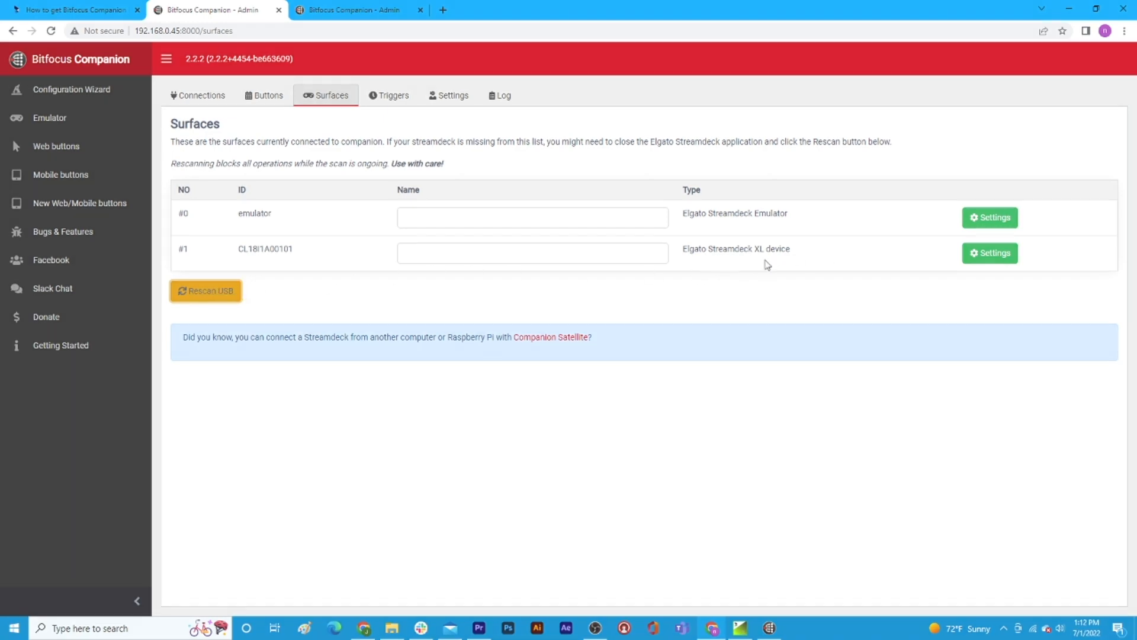
left_click(263, 95)
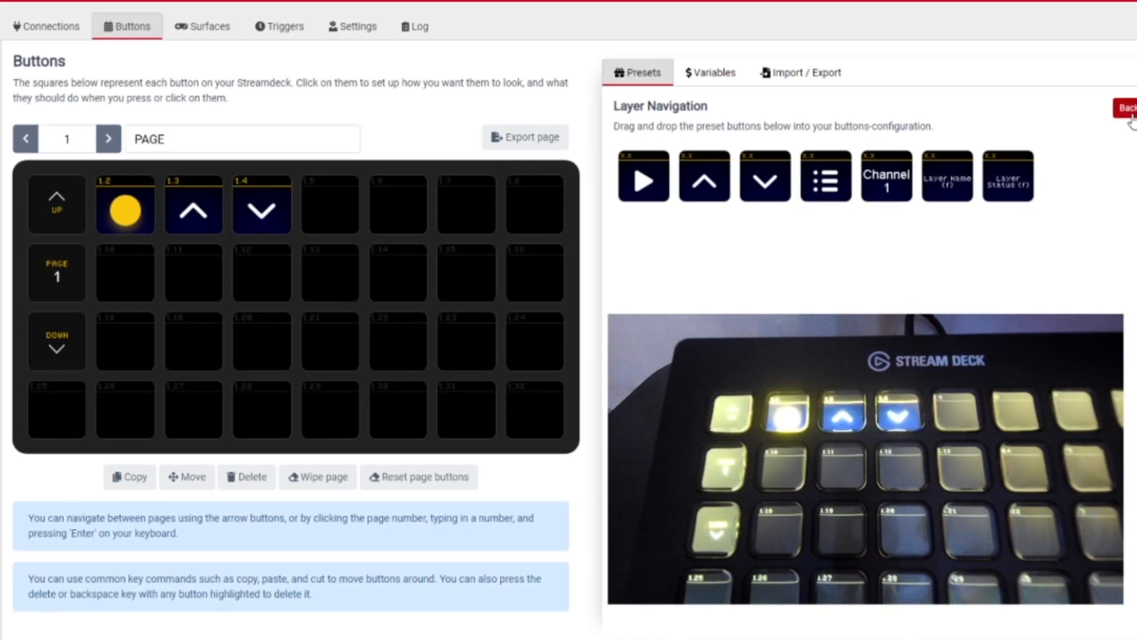
left_click(1129, 108)
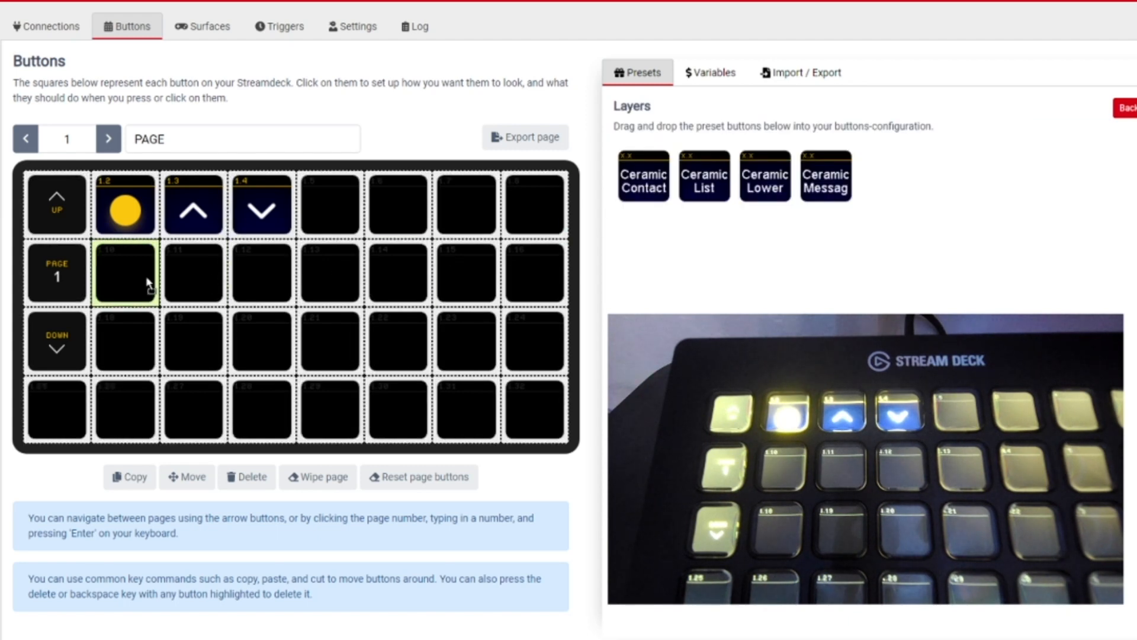